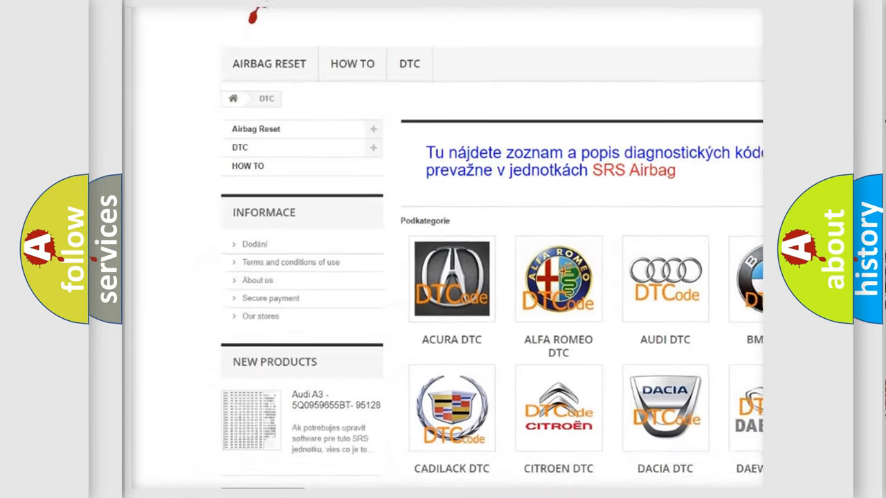
scroll("down", 3)
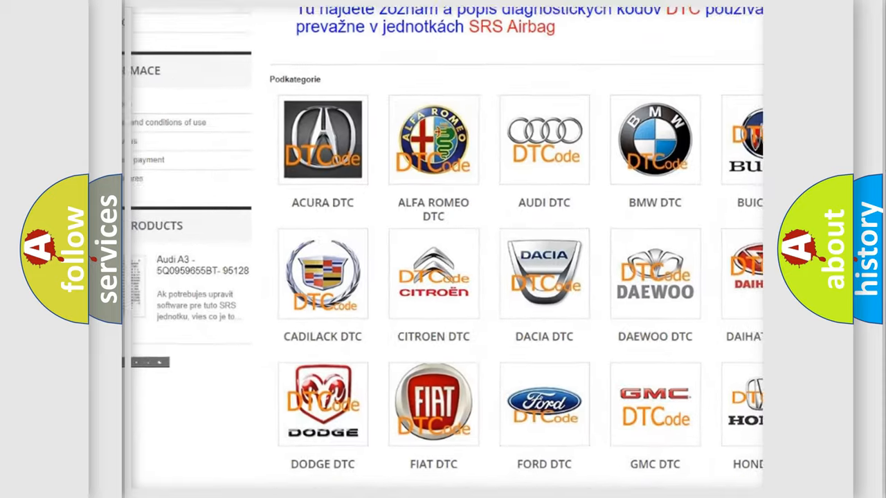
scroll("down", 3)
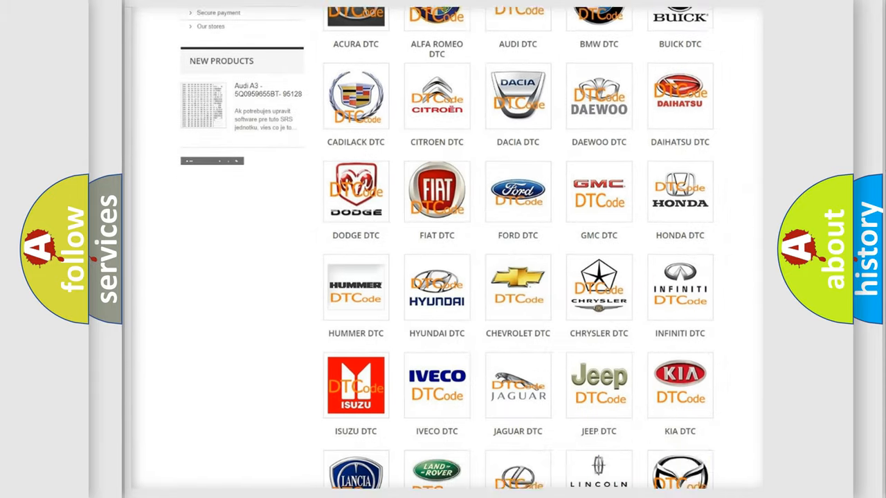
scroll("down", 3)
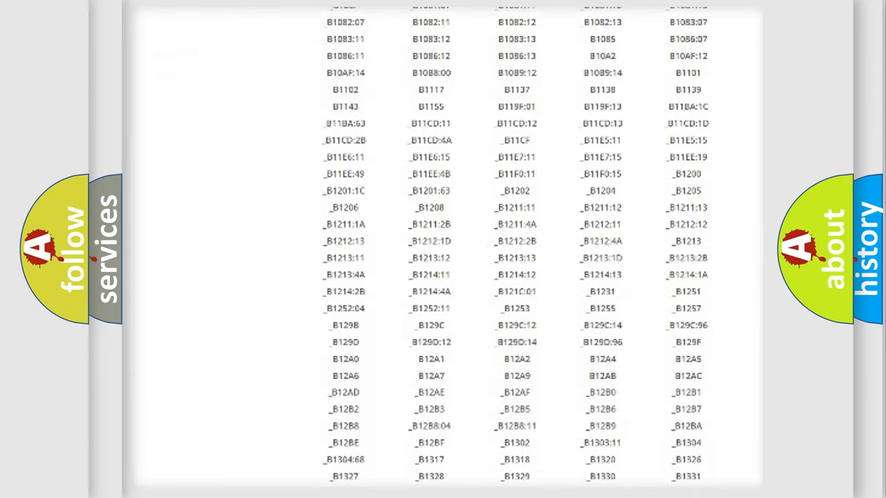
scroll("down", 3)
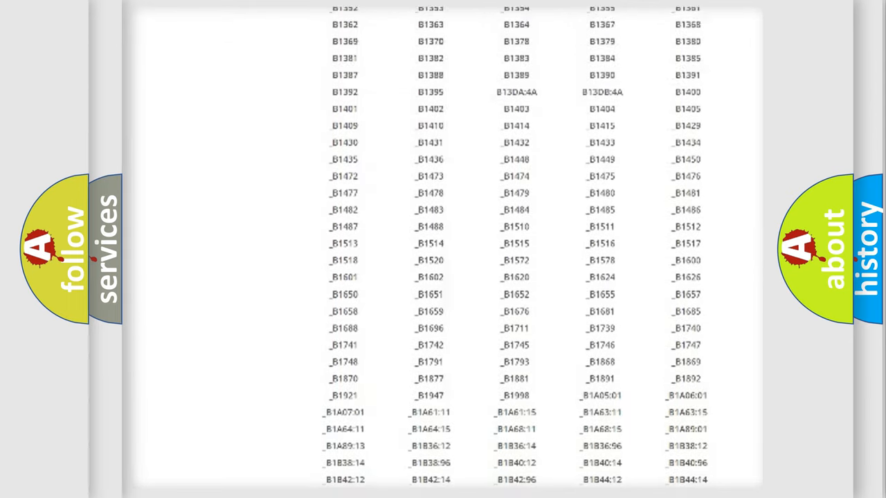
scroll("up", 3)
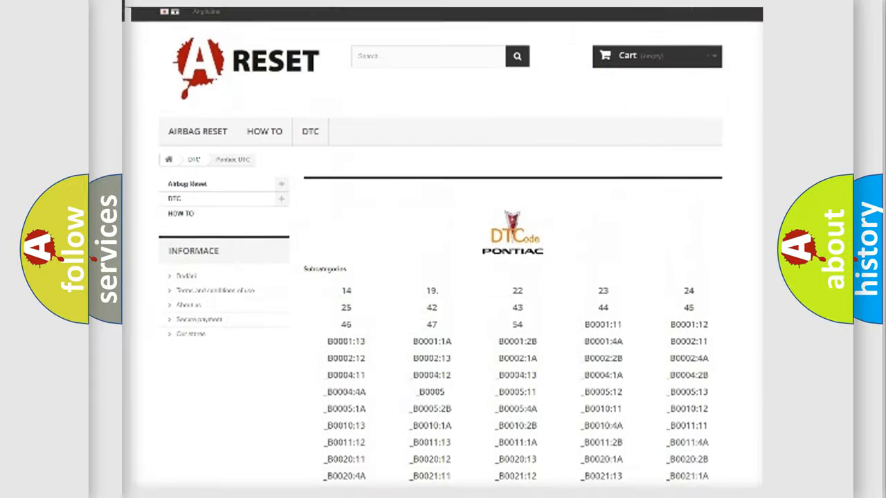